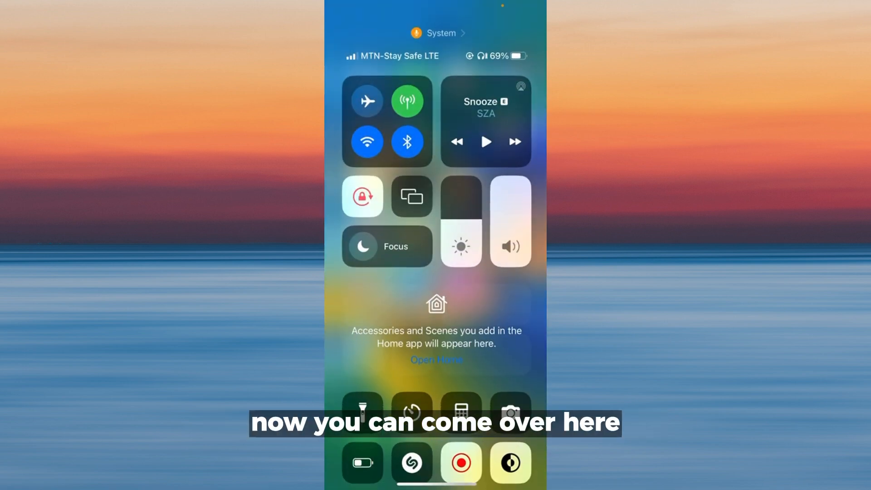
# - Long-press the Screen Recording button to show its destination list and microphone toggle
pyautogui.click(461, 462)
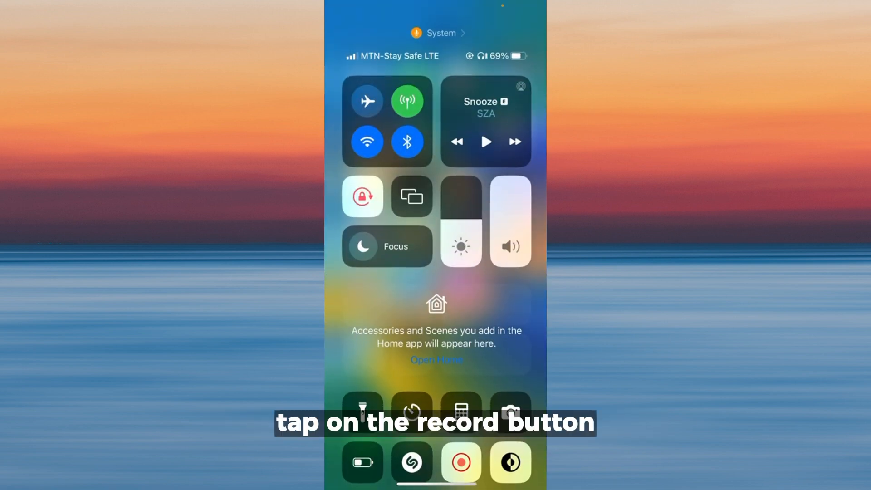
pyautogui.click(460, 462)
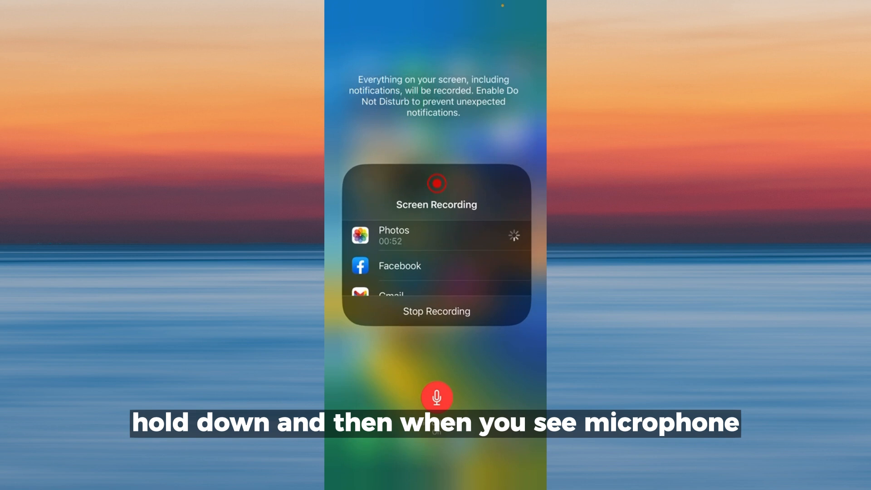